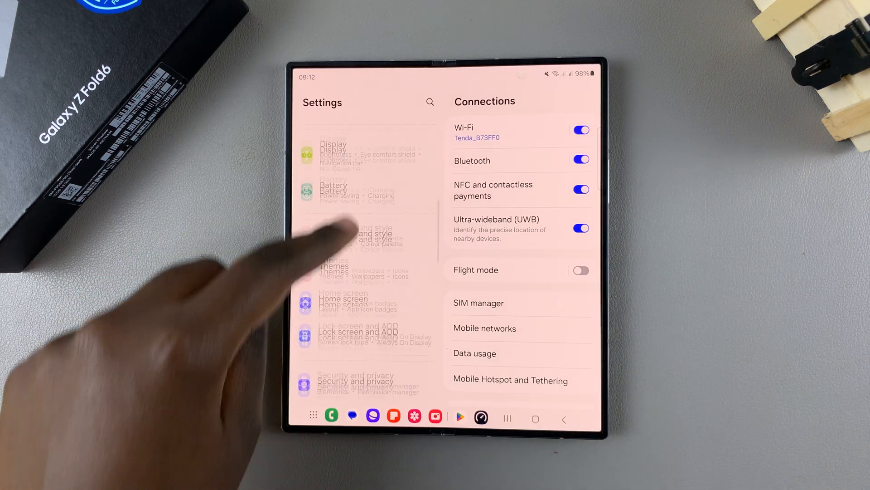
Scroll the Advanced features page down to reveal the Dual Messenger option
scroll(down, 3)
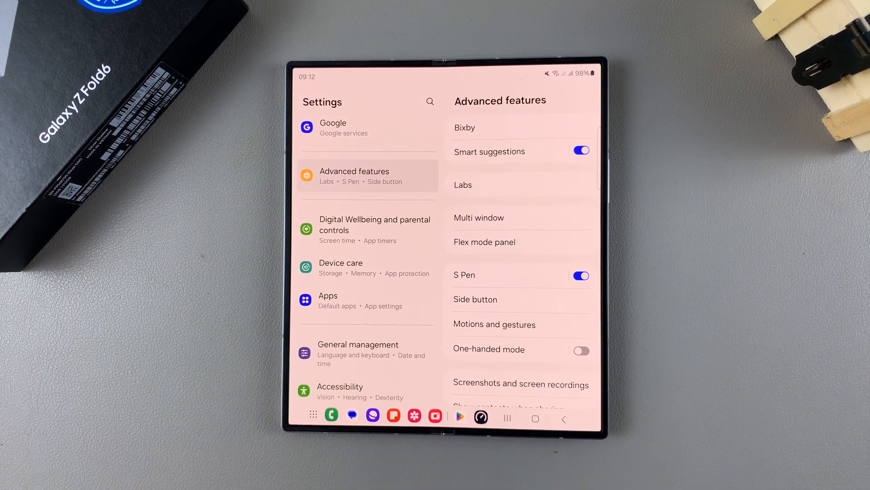
scroll(down, 3)
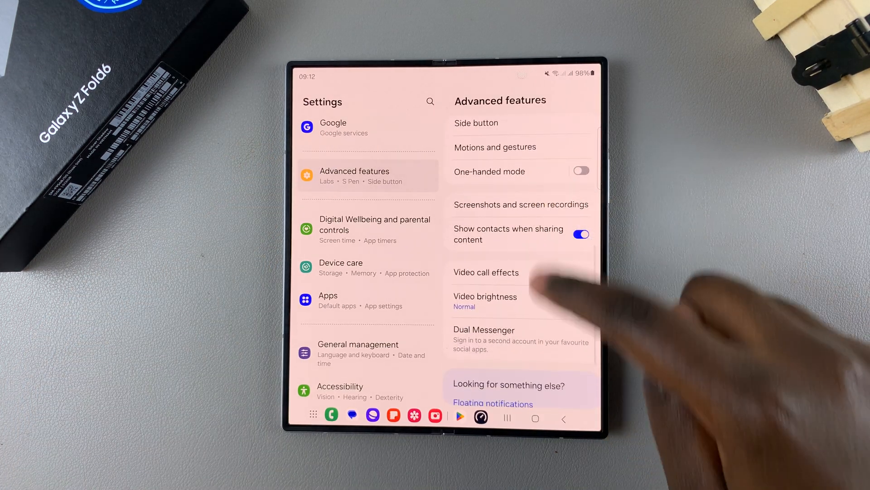
scroll(down, 3)
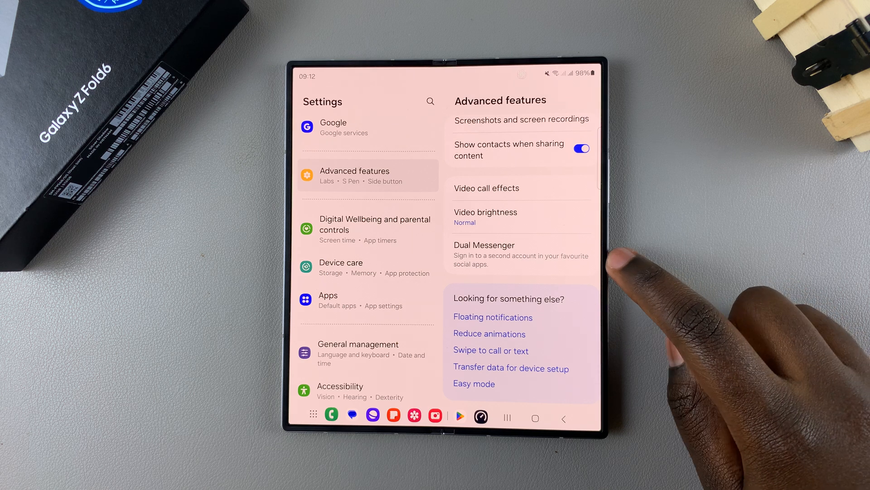
Open Dual Messenger, listing WhatsApp, Snapchat, Facebook, Viber and Telegram all off
click(484, 244)
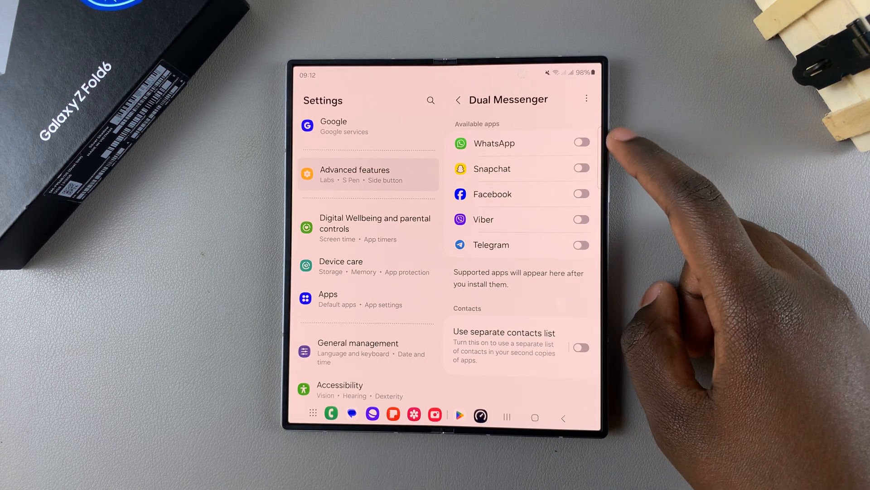
Turn on WhatsApp in Dual Messenger, install the second copy and confirm the disclaimer
click(581, 143)
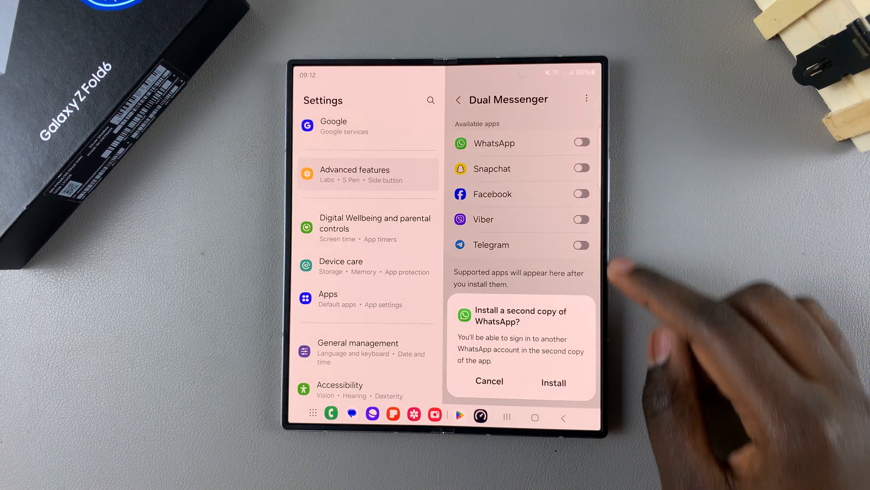
click(553, 381)
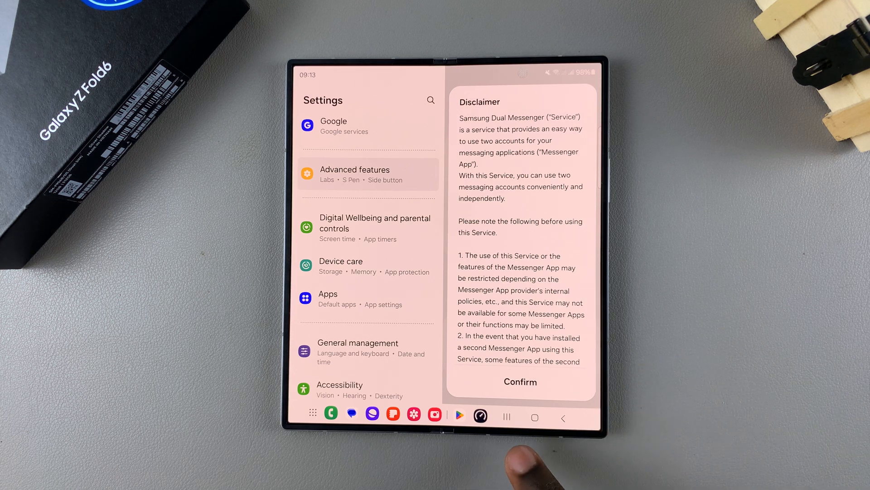
click(520, 381)
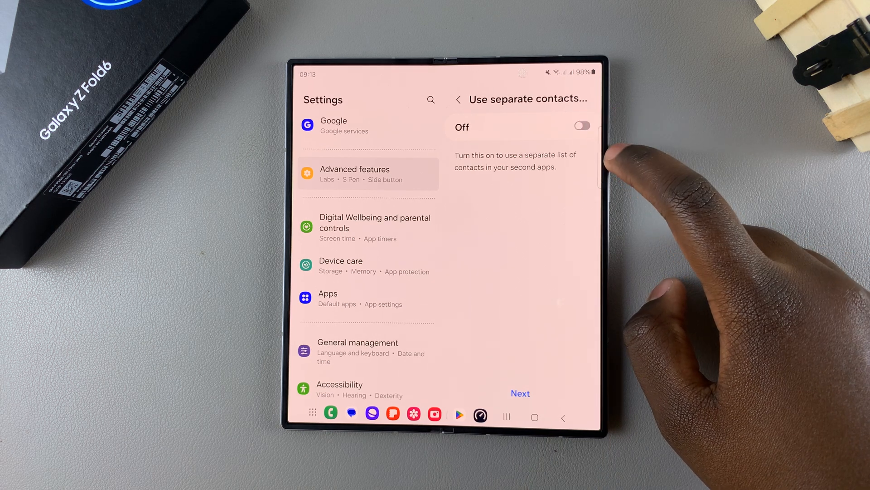
mouse_move(599, 411)
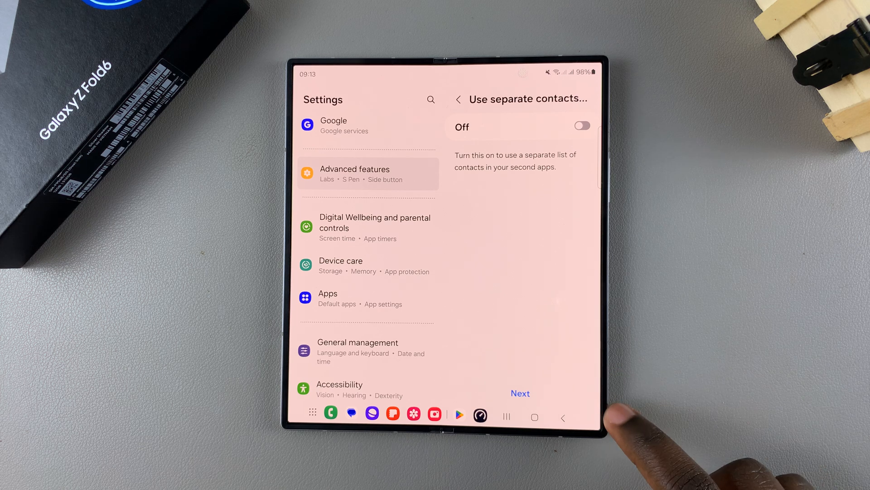
Keep separate contacts off and agree to share regular contacts, turning Dual Messenger on for WhatsApp
click(520, 393)
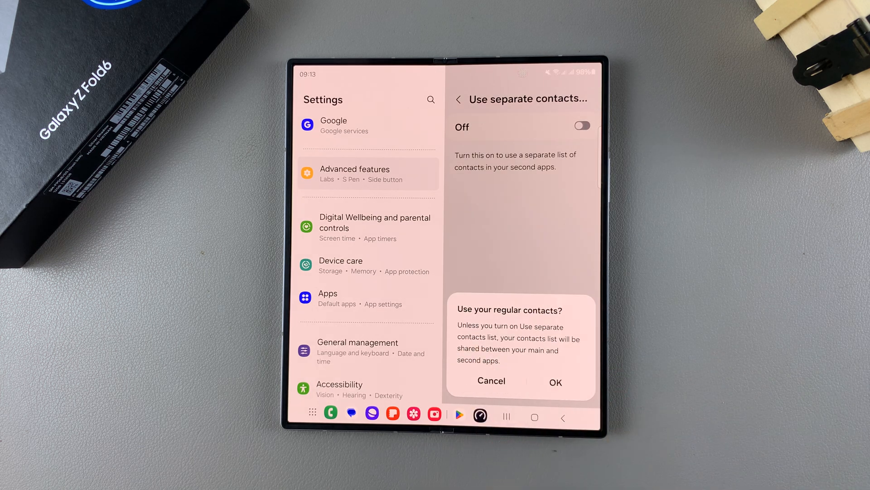
click(555, 382)
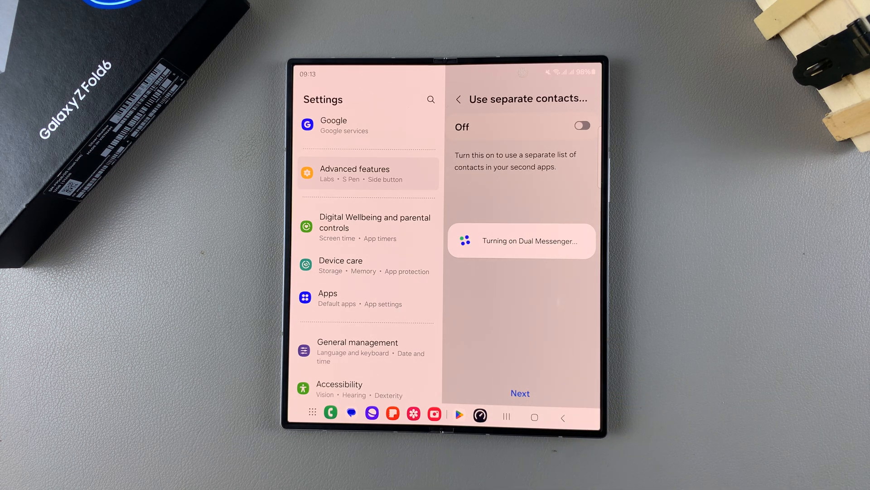
click(458, 99)
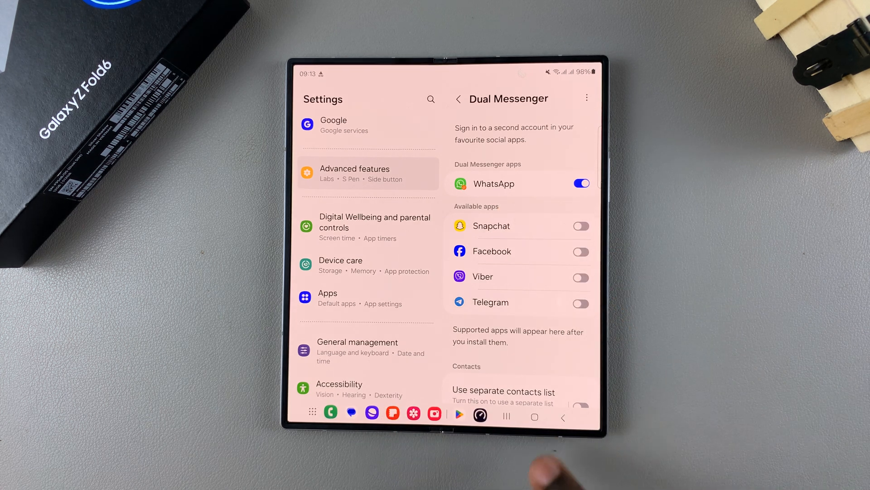
Show all installed apps and swipe to the last page with the badged second WhatsApp icon
click(533, 416)
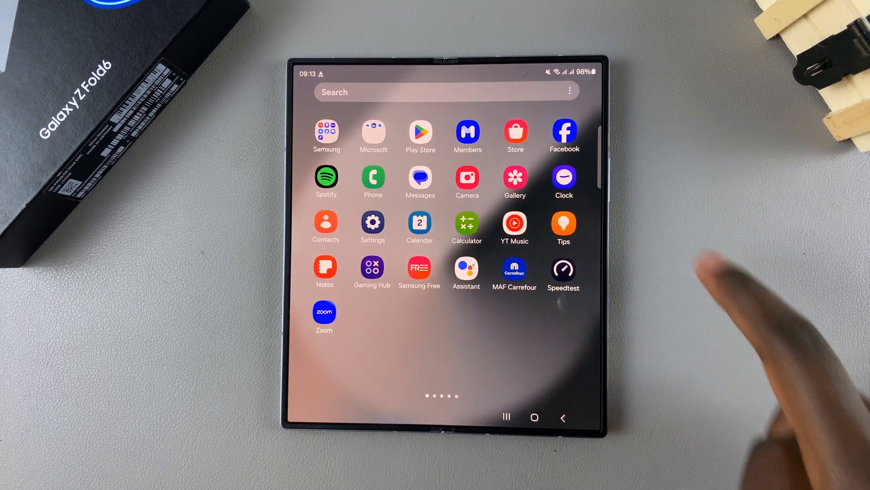
scroll(left, 3)
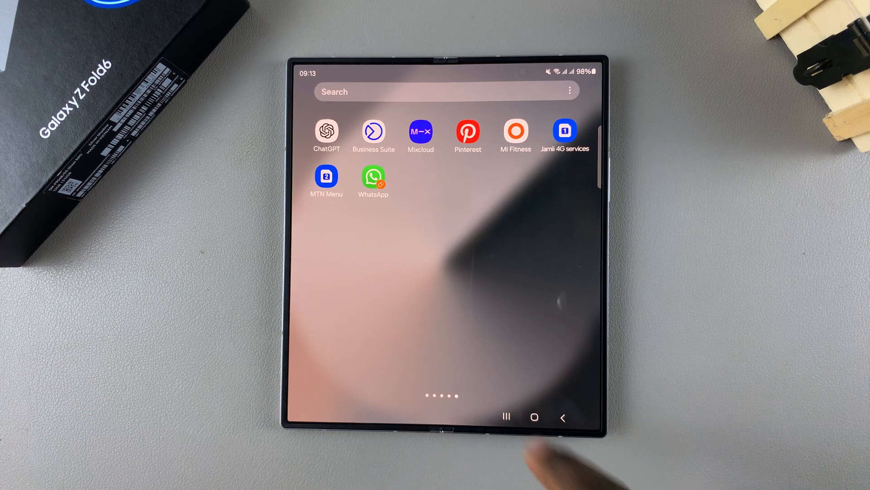
Launch the second WhatsApp copy and continue with English to its welcome screen
click(373, 177)
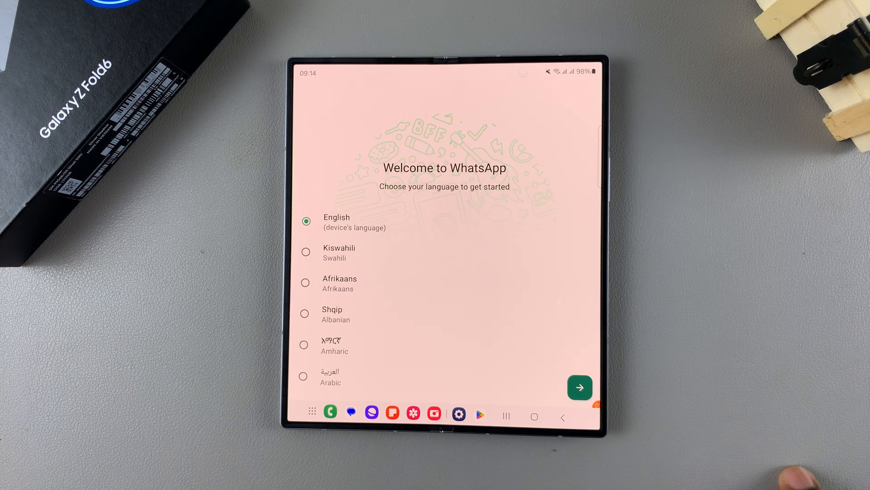
click(579, 388)
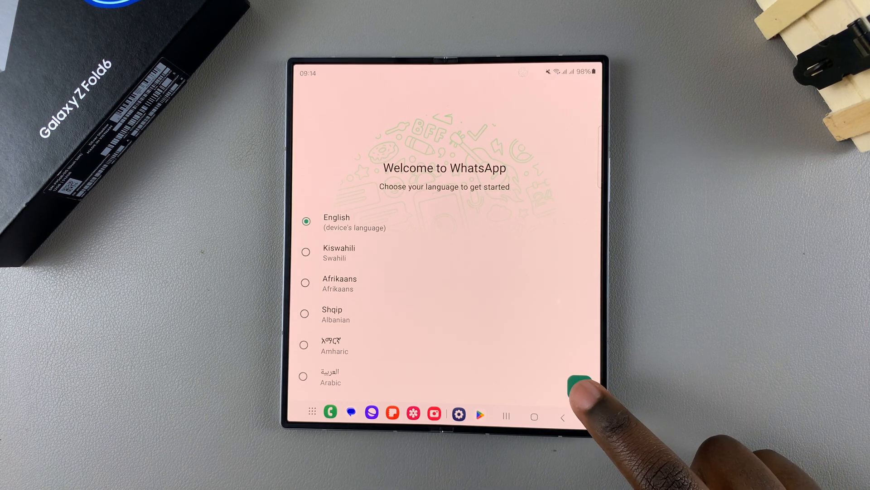
click(579, 388)
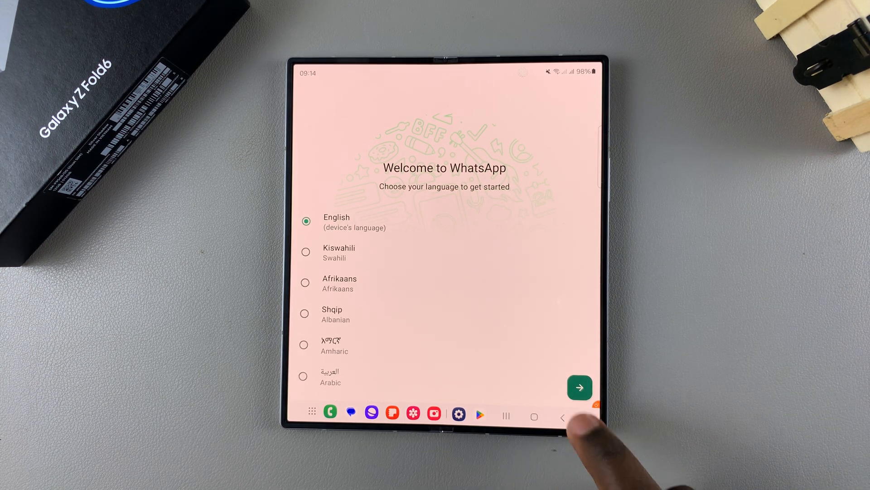
click(579, 387)
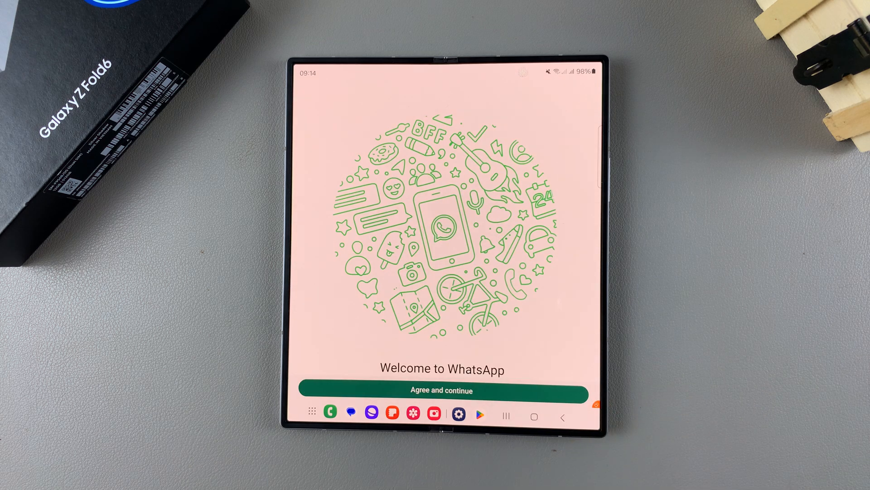